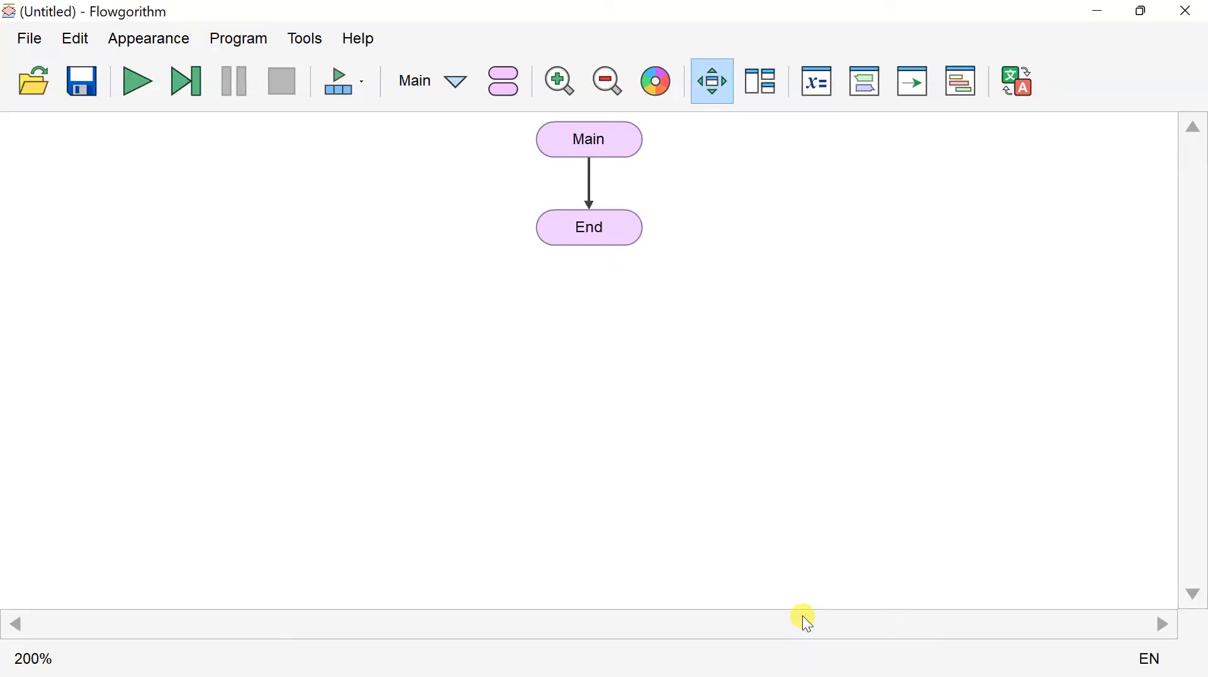
pyautogui.moveTo(797, 469)
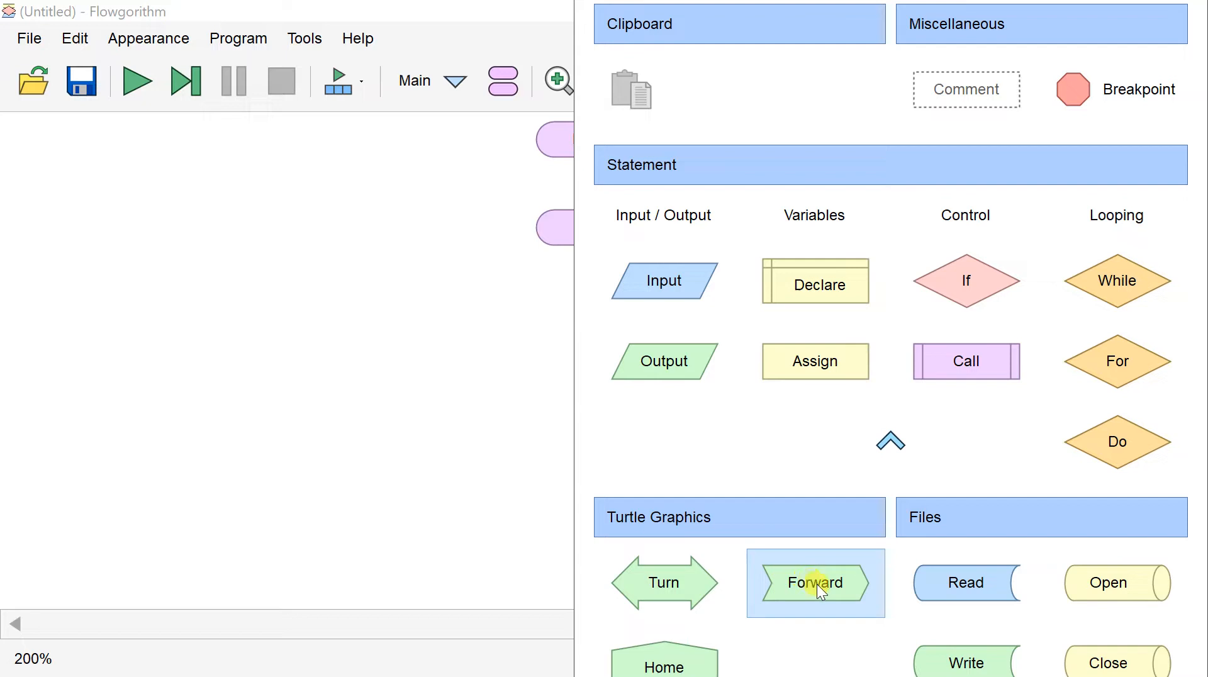
pyautogui.moveTo(695, 588)
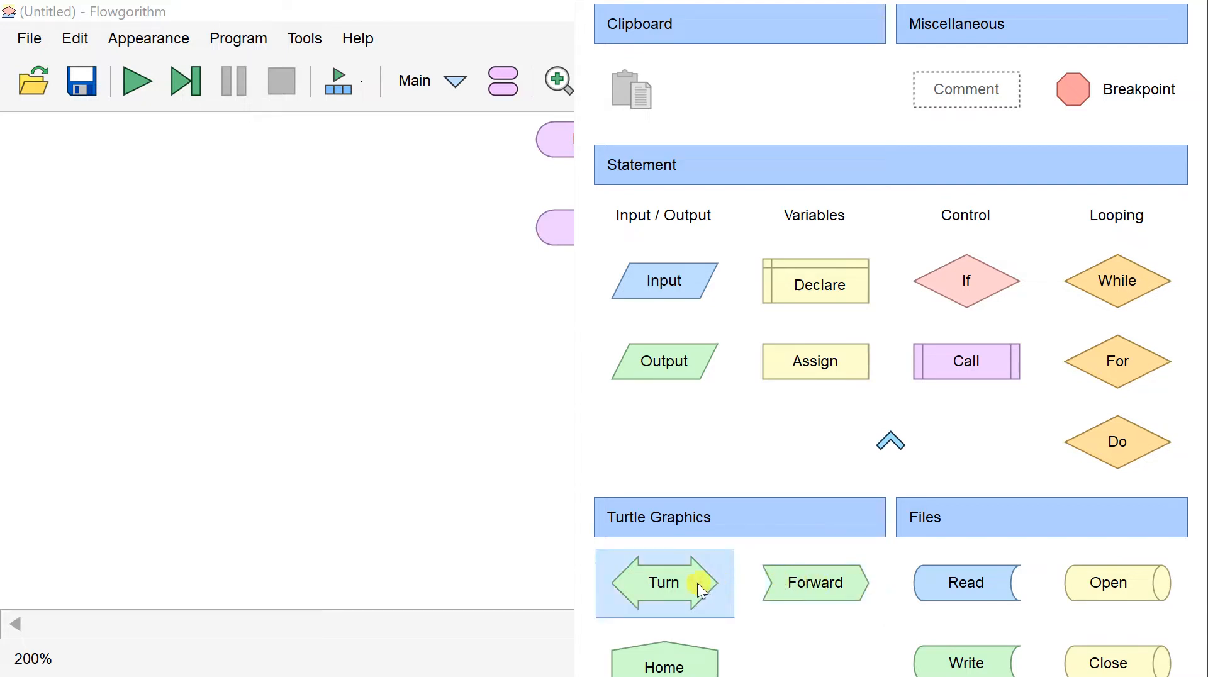
pyautogui.moveTo(688, 661)
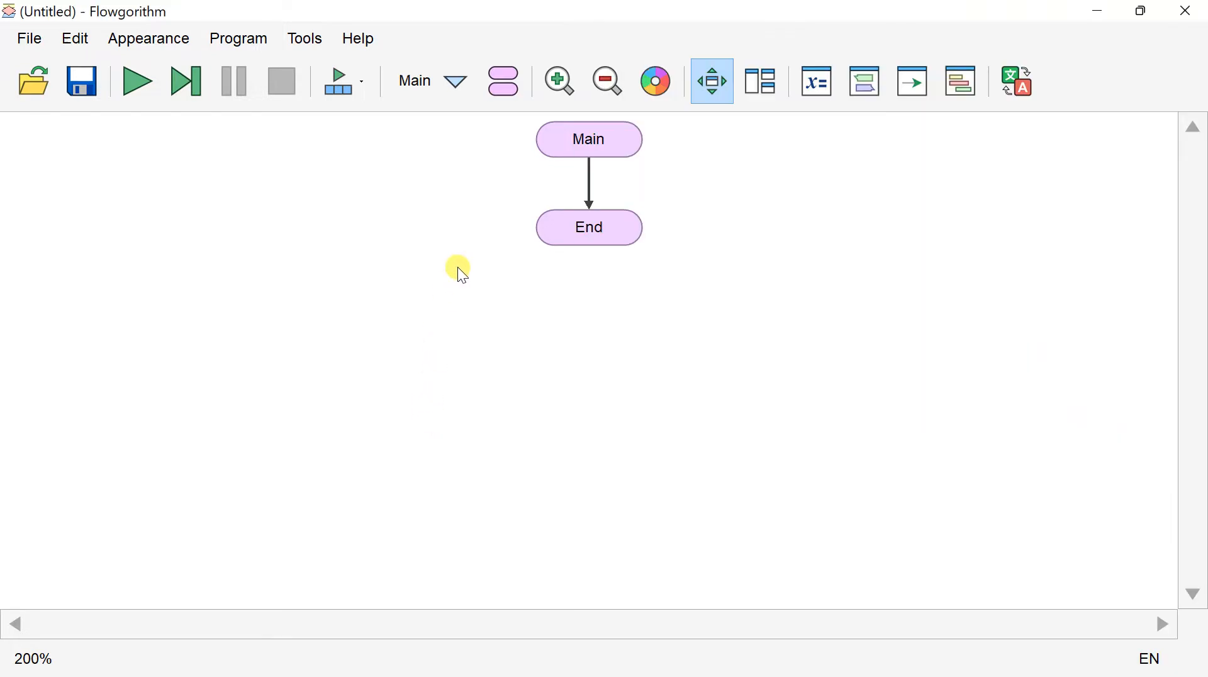
pyautogui.moveTo(461, 272)
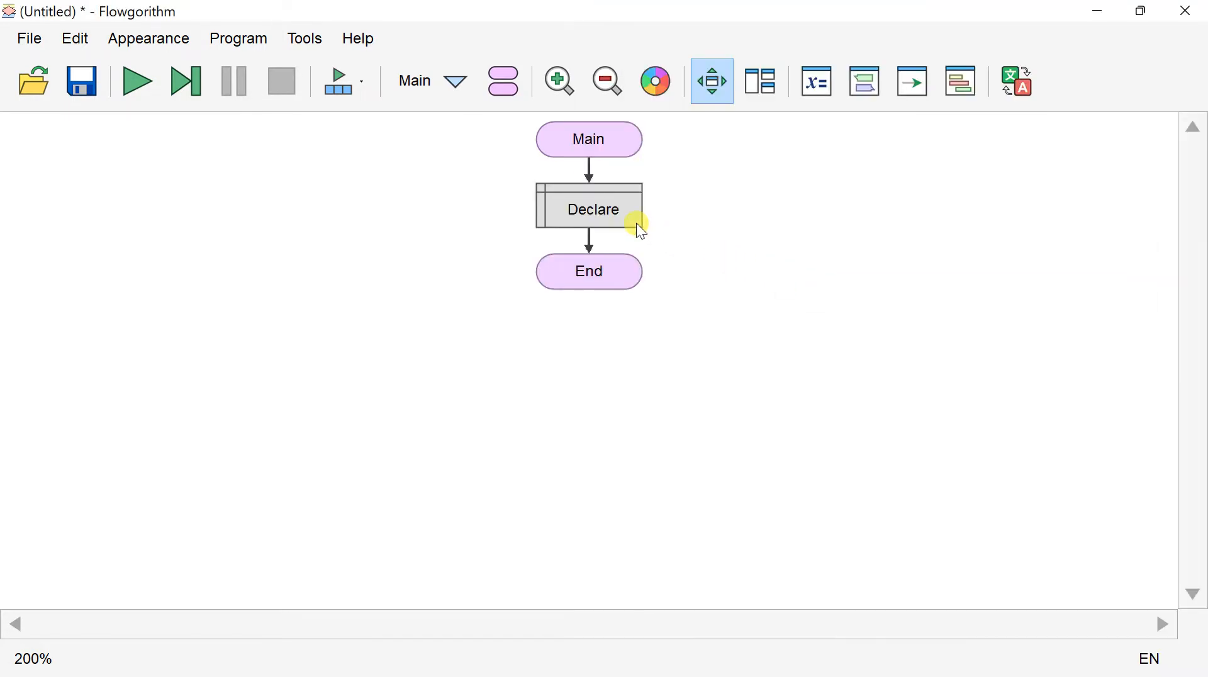
# - Declare variable i as an Integer in the Declare shape
pyautogui.doubleClick(593, 210)
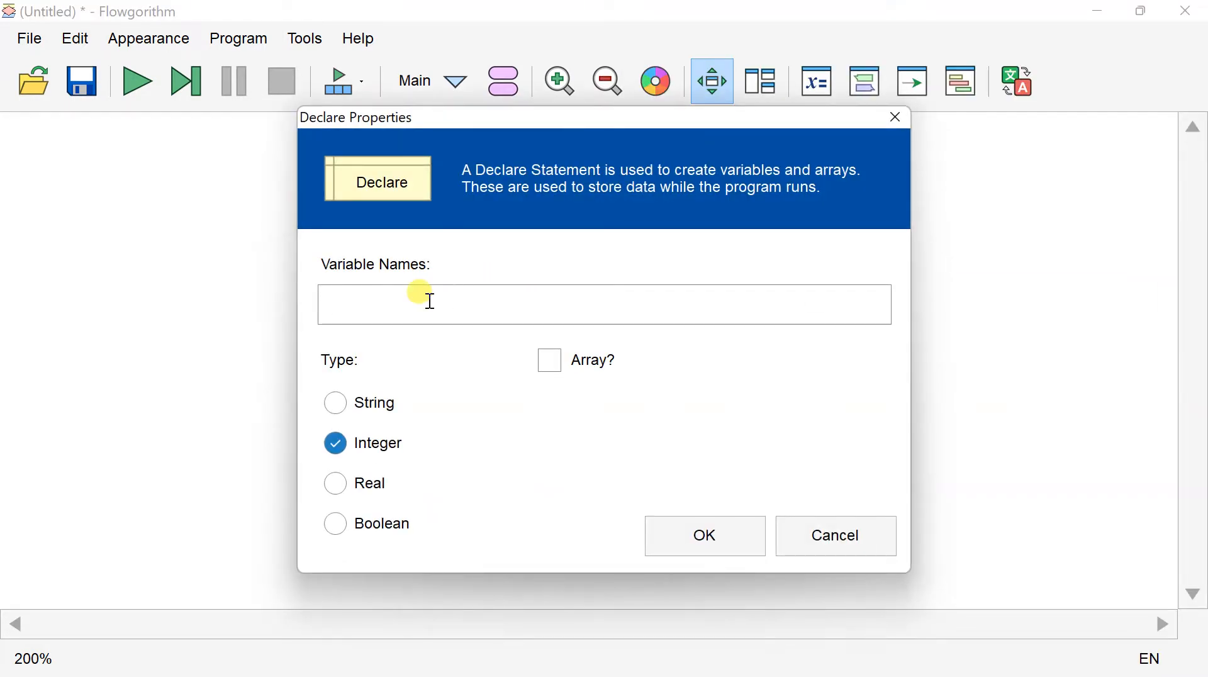
pyautogui.write('i')
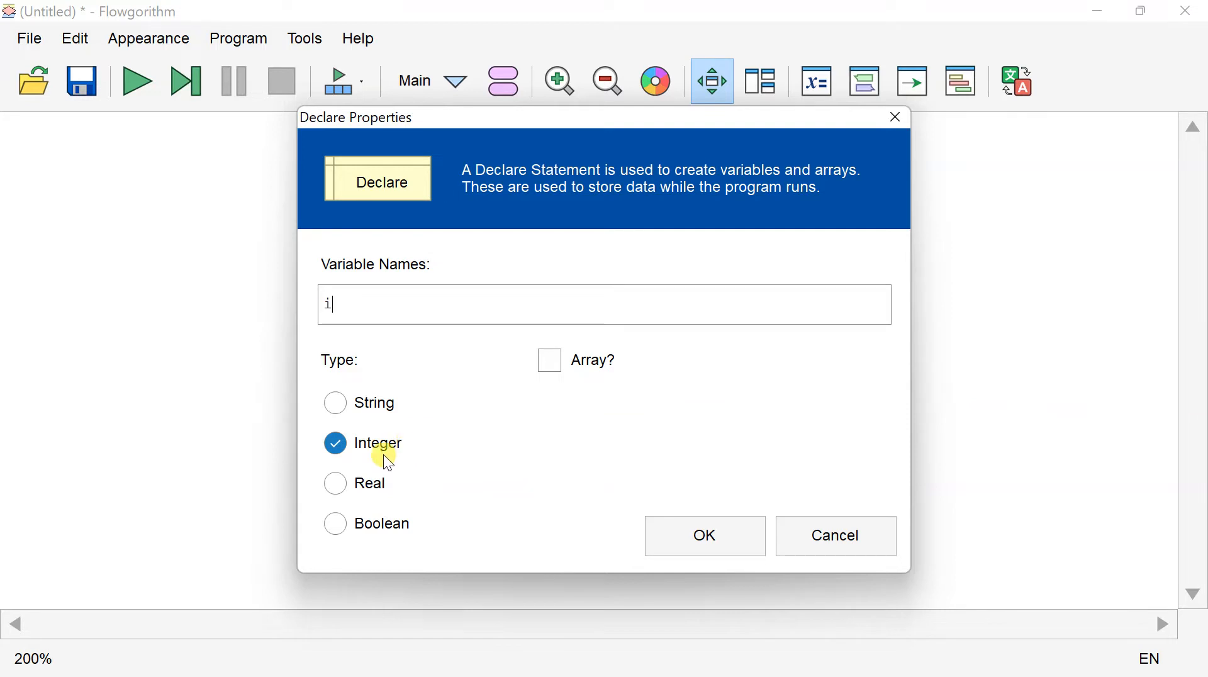
pyautogui.moveTo(667, 536)
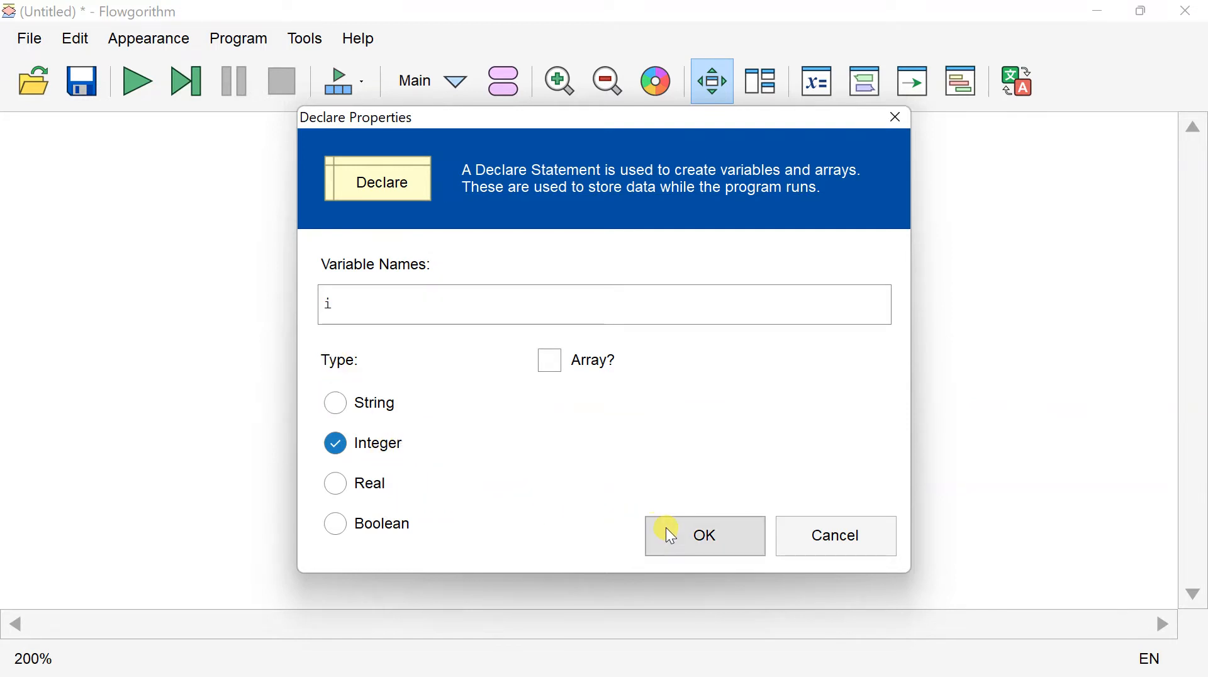
pyautogui.click(705, 535)
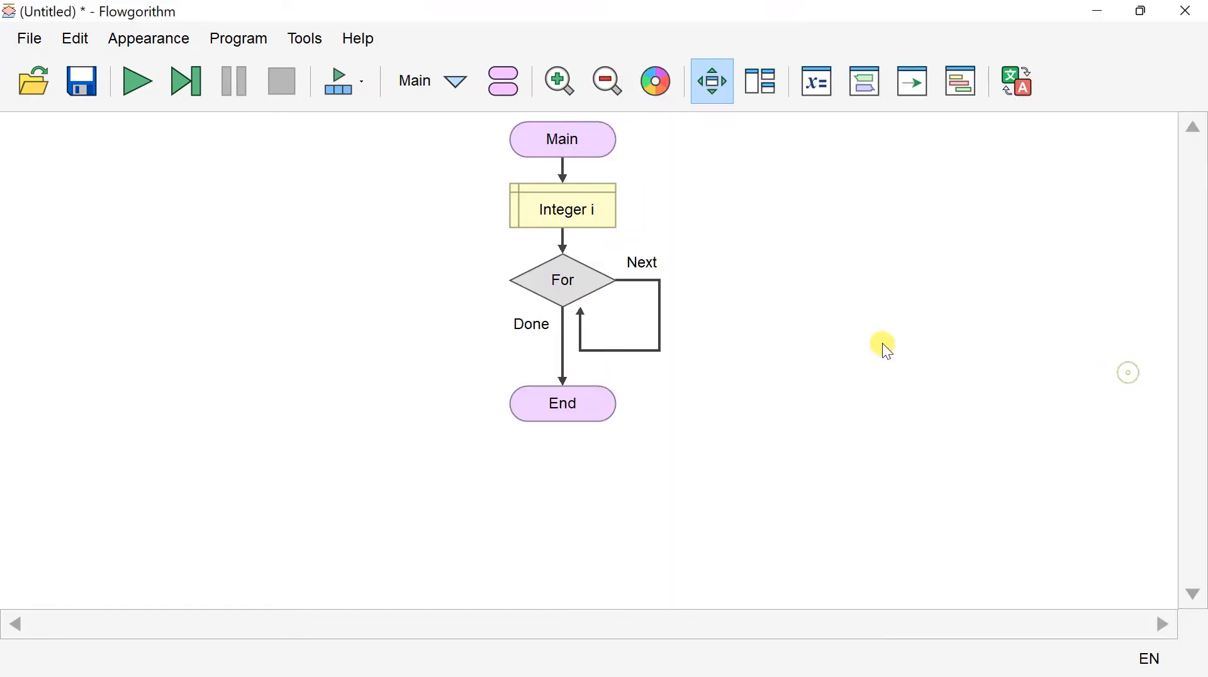
# - Configure the For loop on i from 1 to 360, step 1
pyautogui.doubleClick(563, 280)
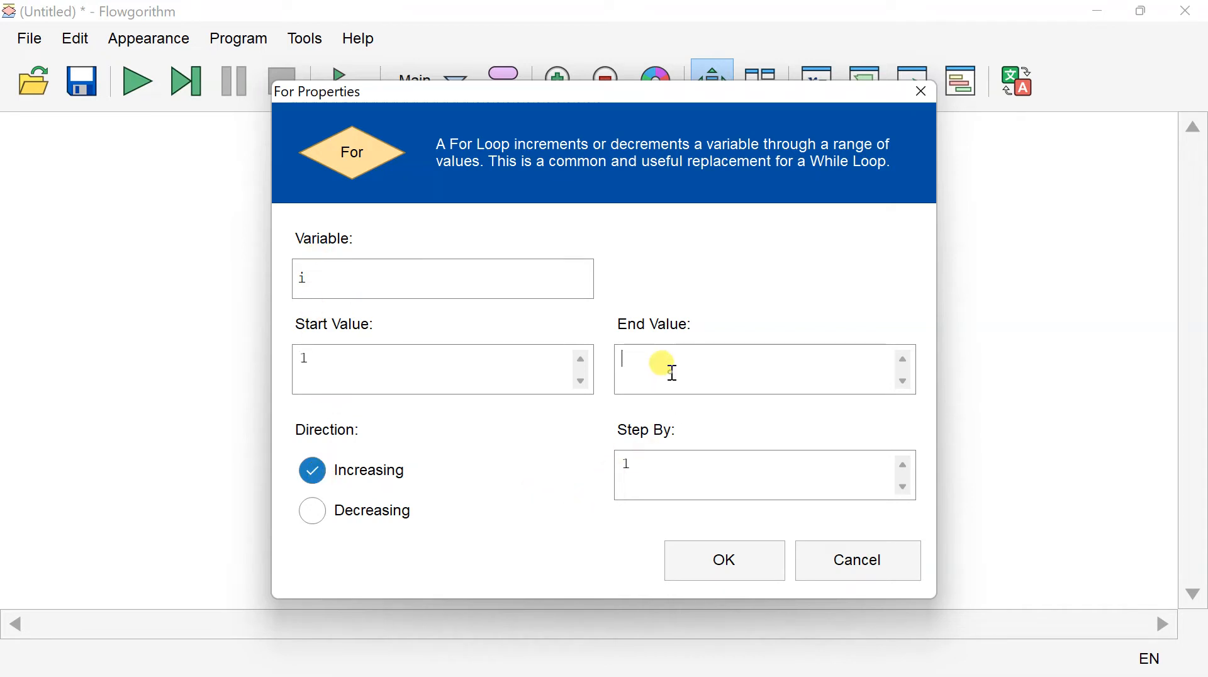
pyautogui.write('360')
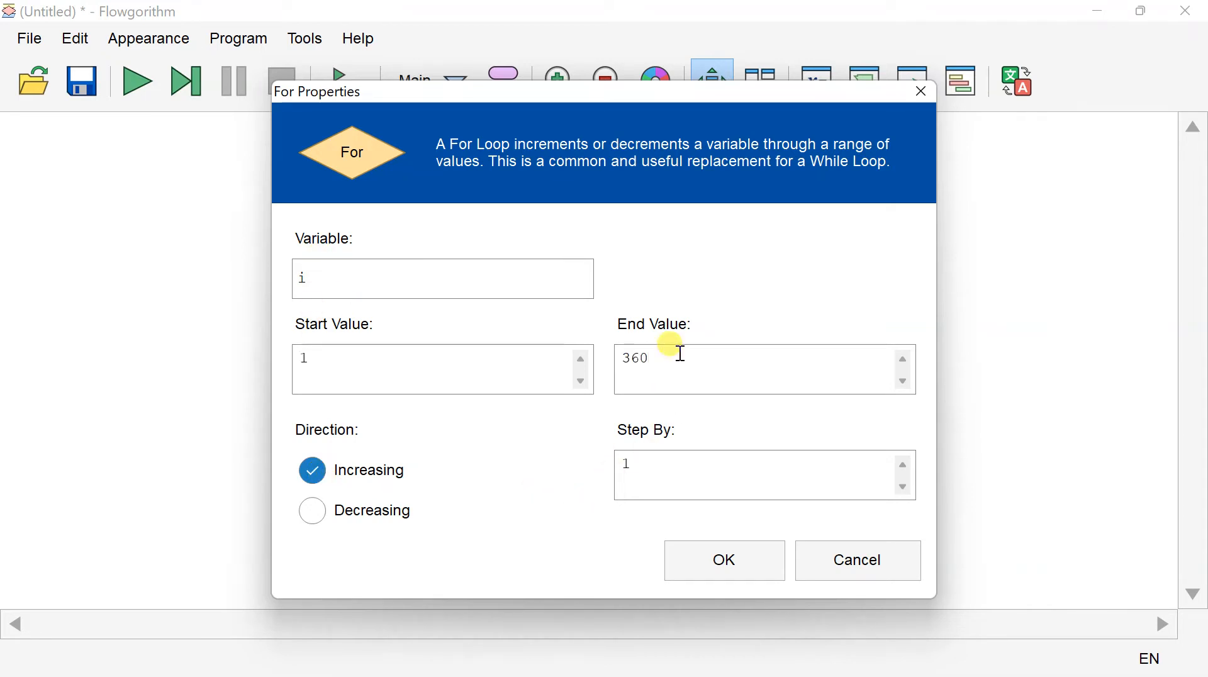
pyautogui.click(725, 560)
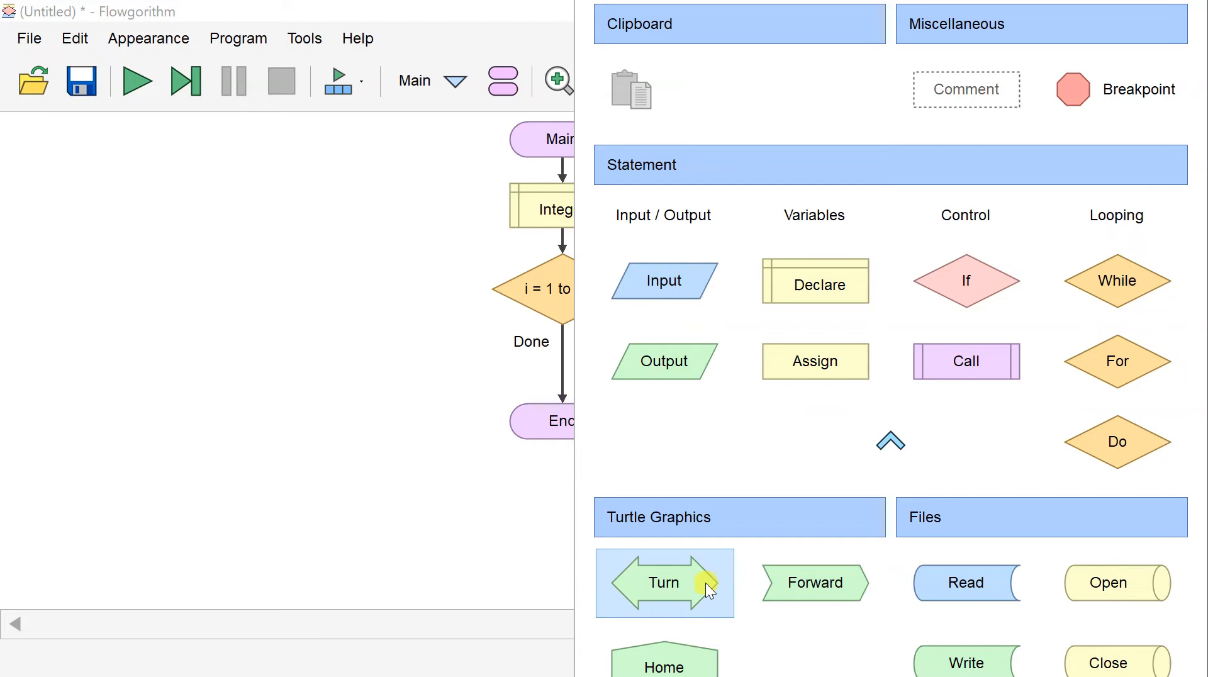
# - Add a Turn shape in the loop body set to turn Right by 1
pyautogui.click(664, 583)
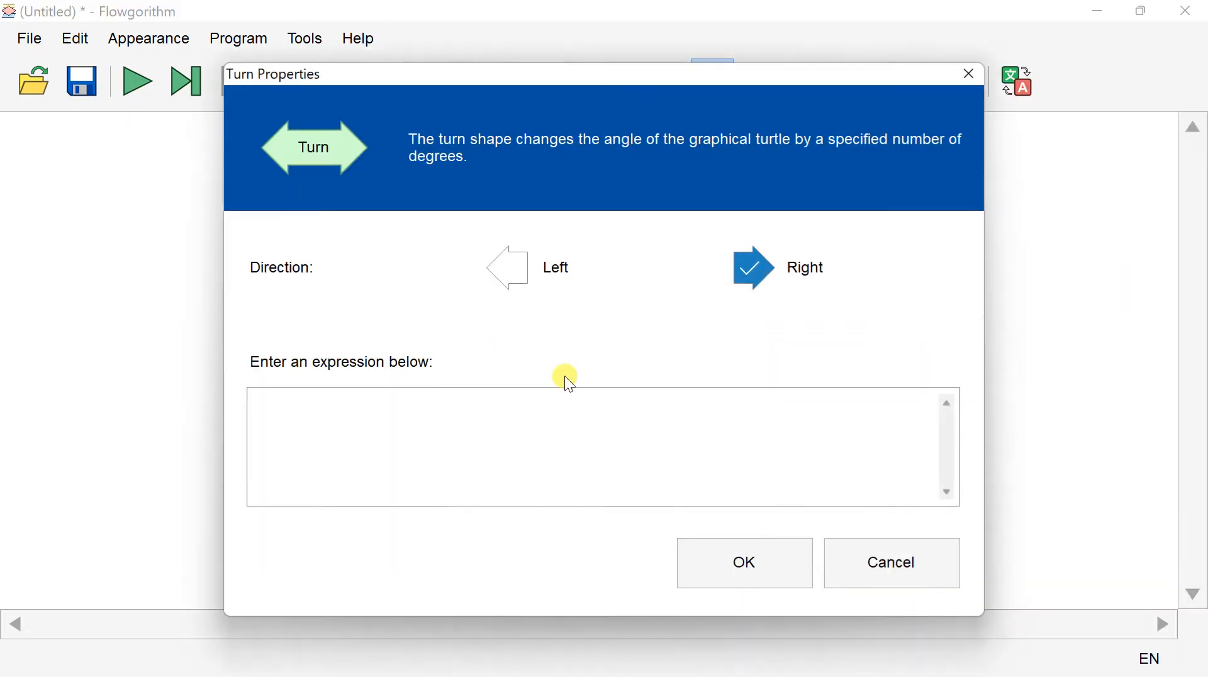
pyautogui.click(363, 420)
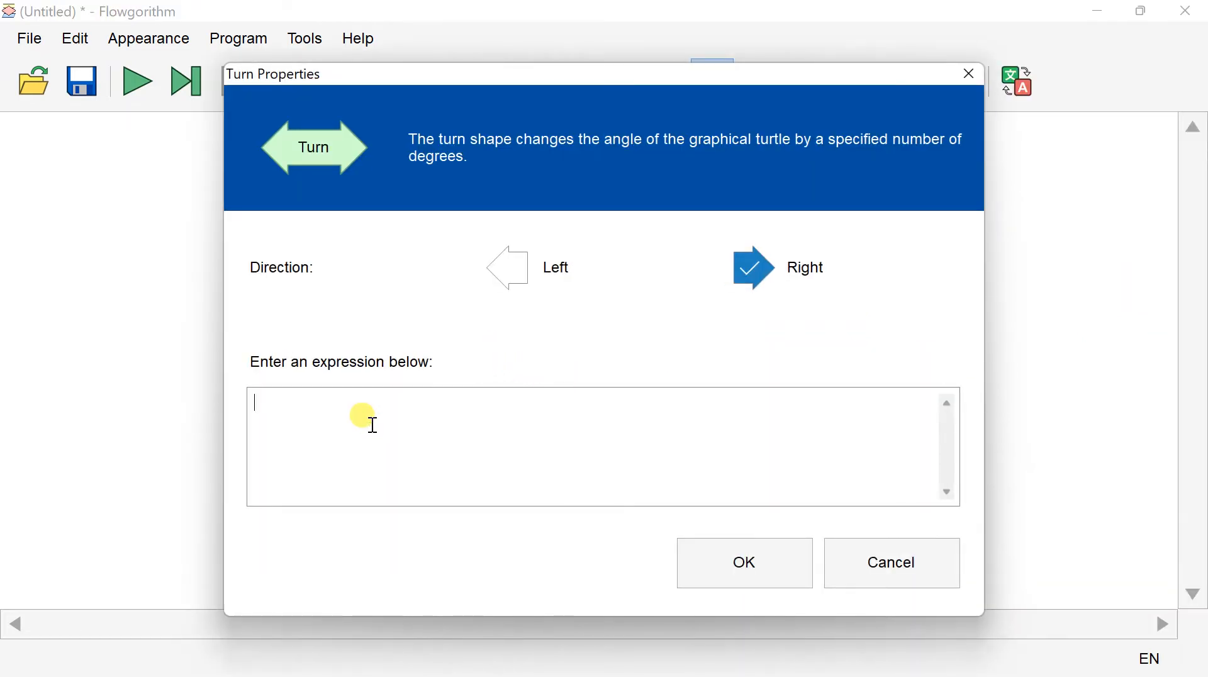
pyautogui.write('1')
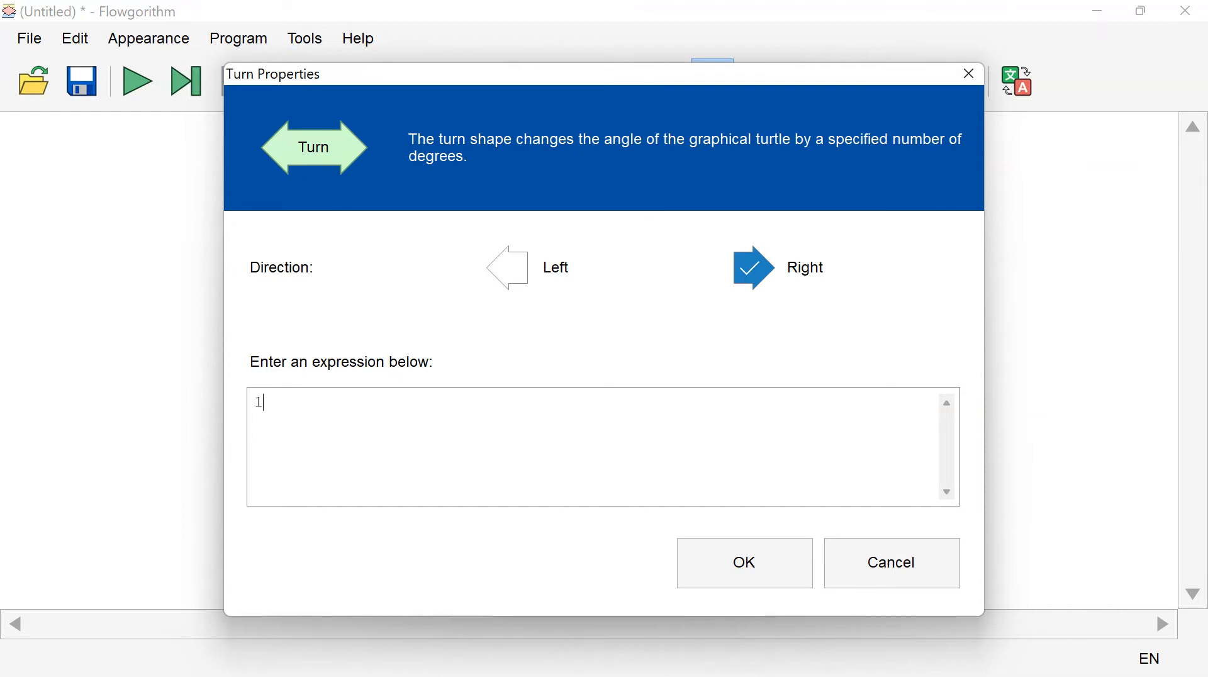
pyautogui.doubleClick(259, 402)
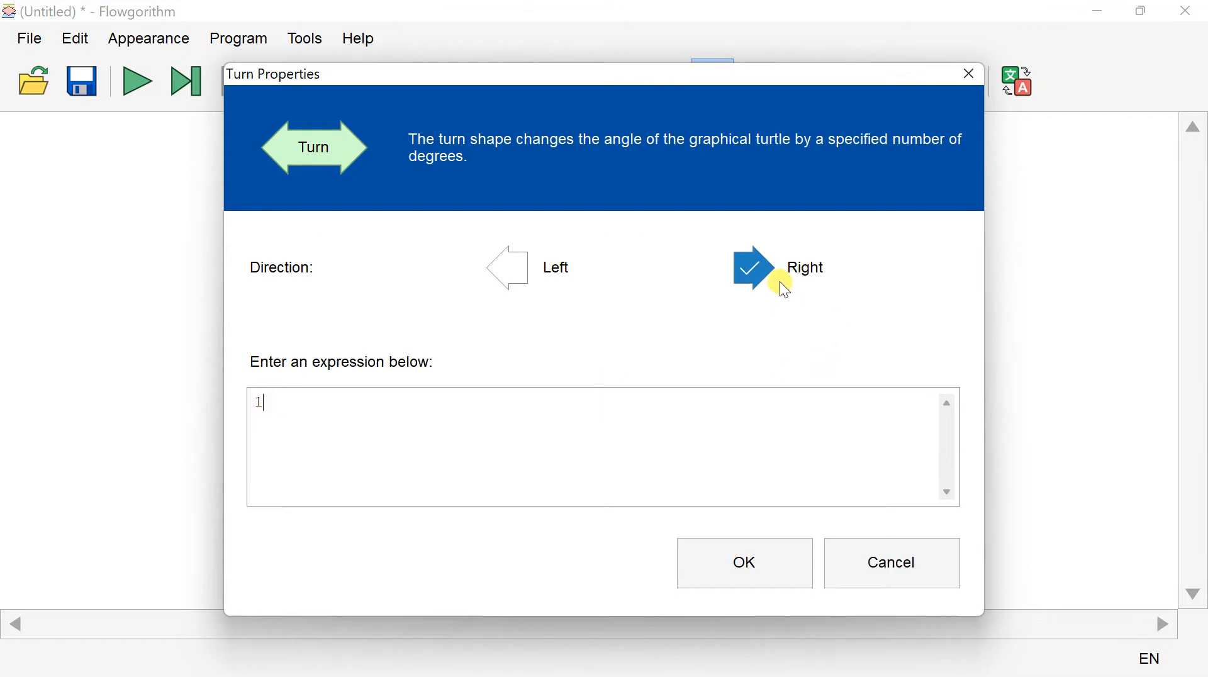
pyautogui.click(745, 563)
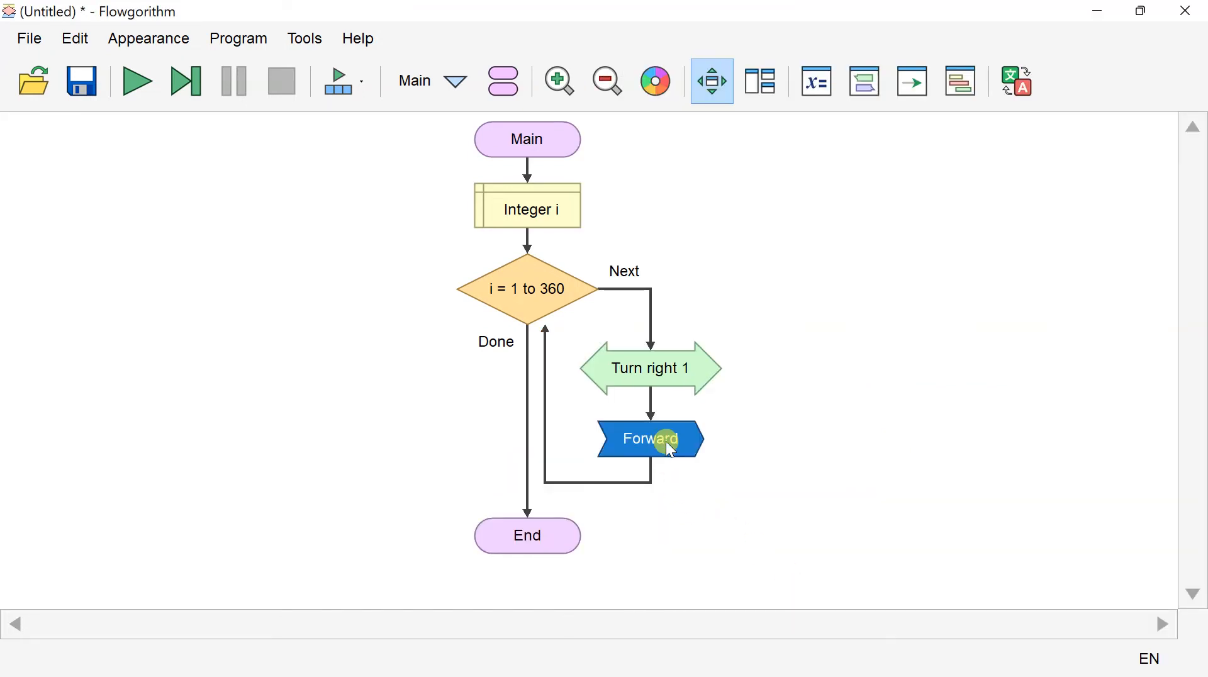
# - Set the Forward shape to draw 10 with Pen Down
pyautogui.doubleClick(650, 439)
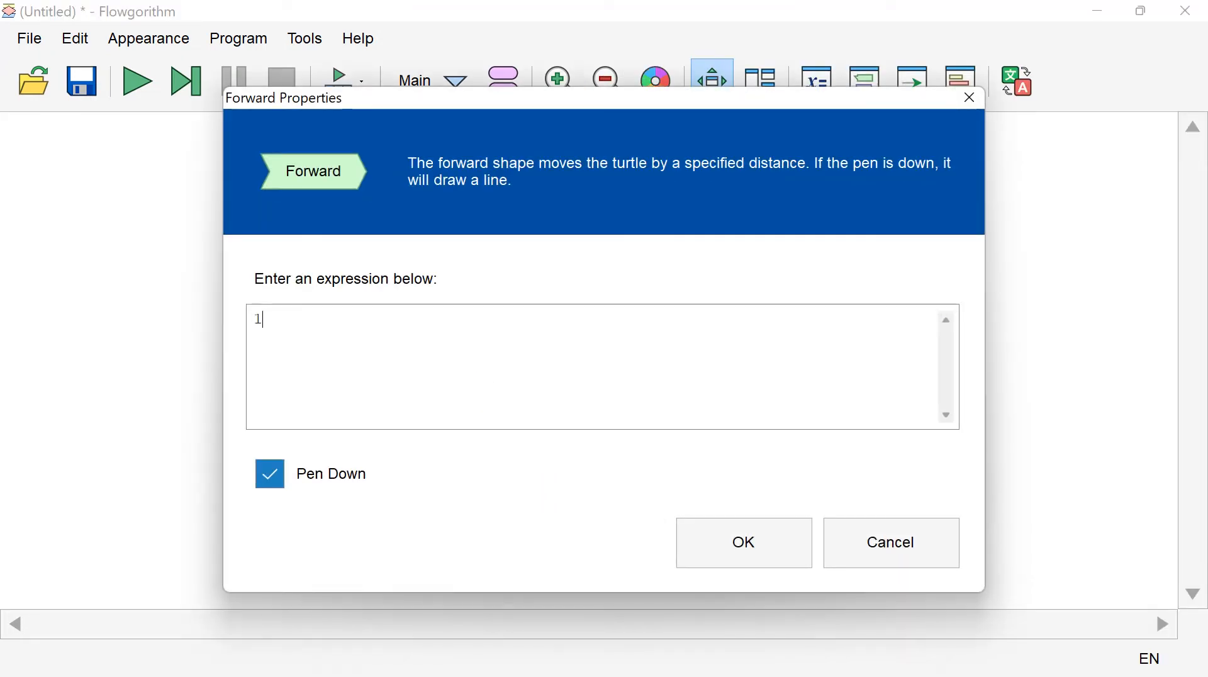
pyautogui.write('0')
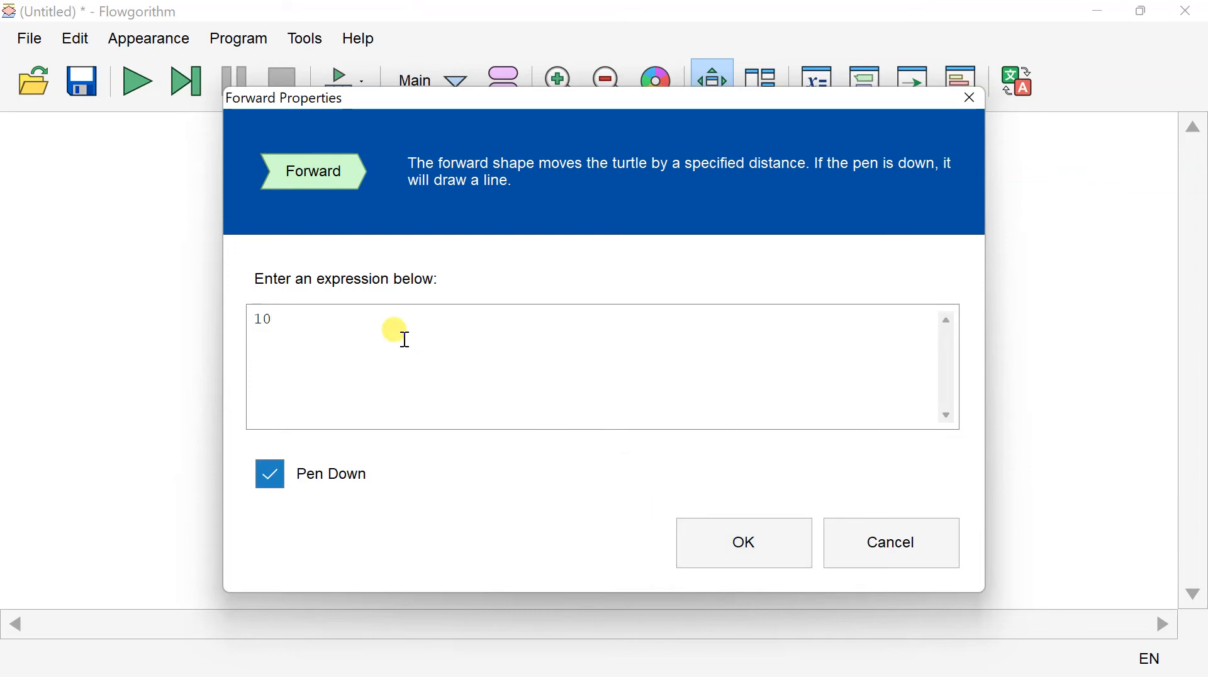
pyautogui.click(743, 543)
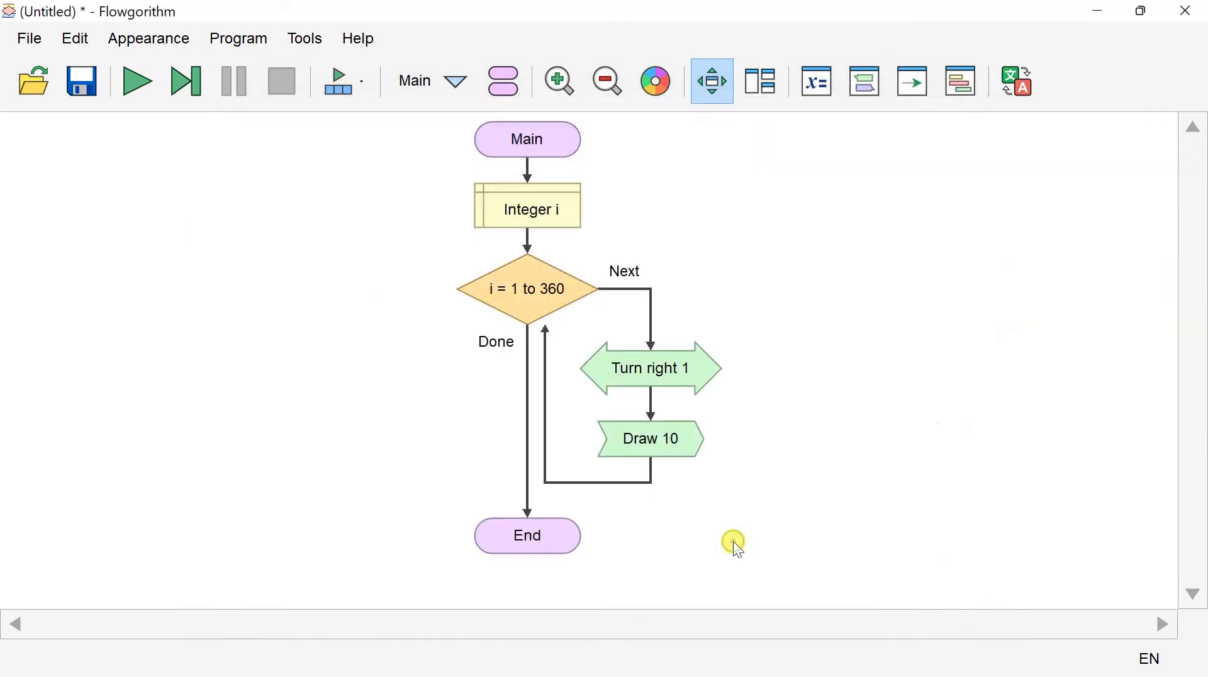
pyautogui.moveTo(728, 546)
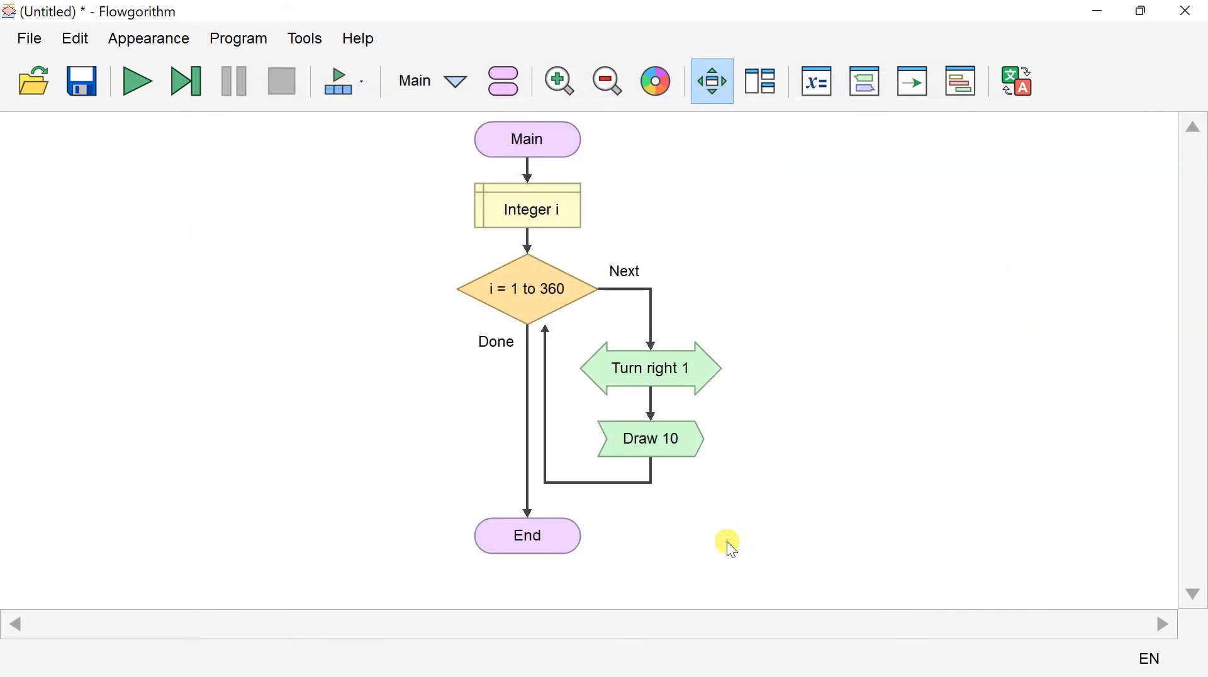
pyautogui.moveTo(531, 310)
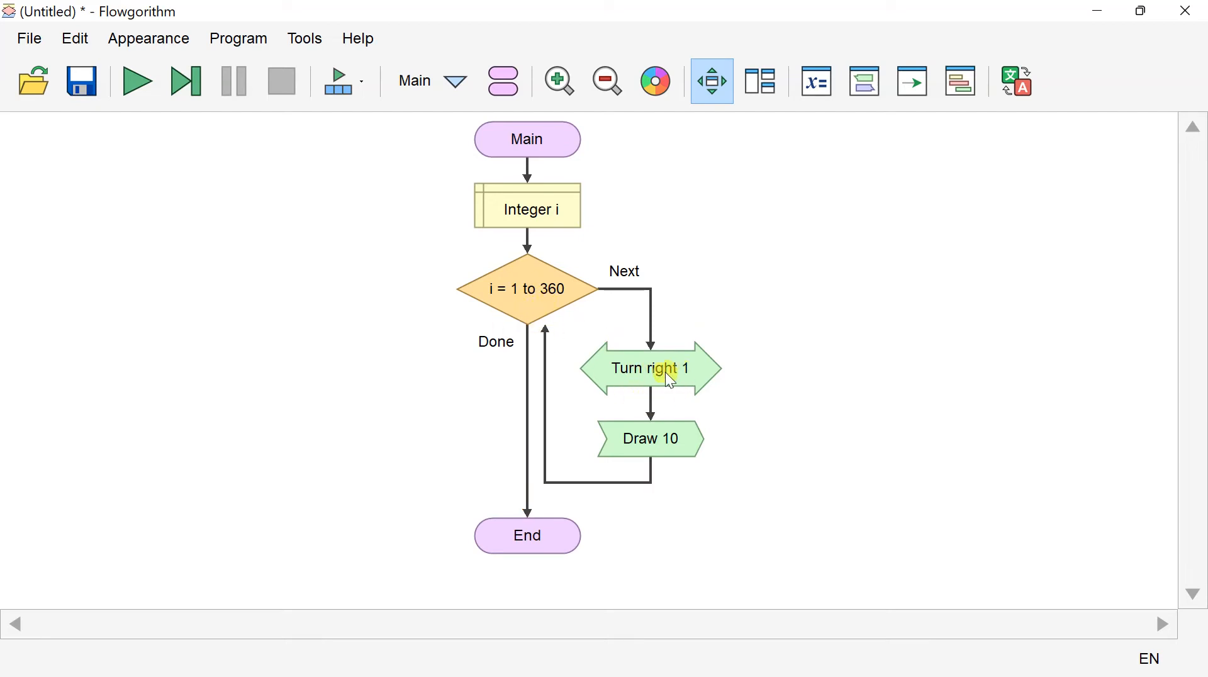
pyautogui.moveTo(663, 439)
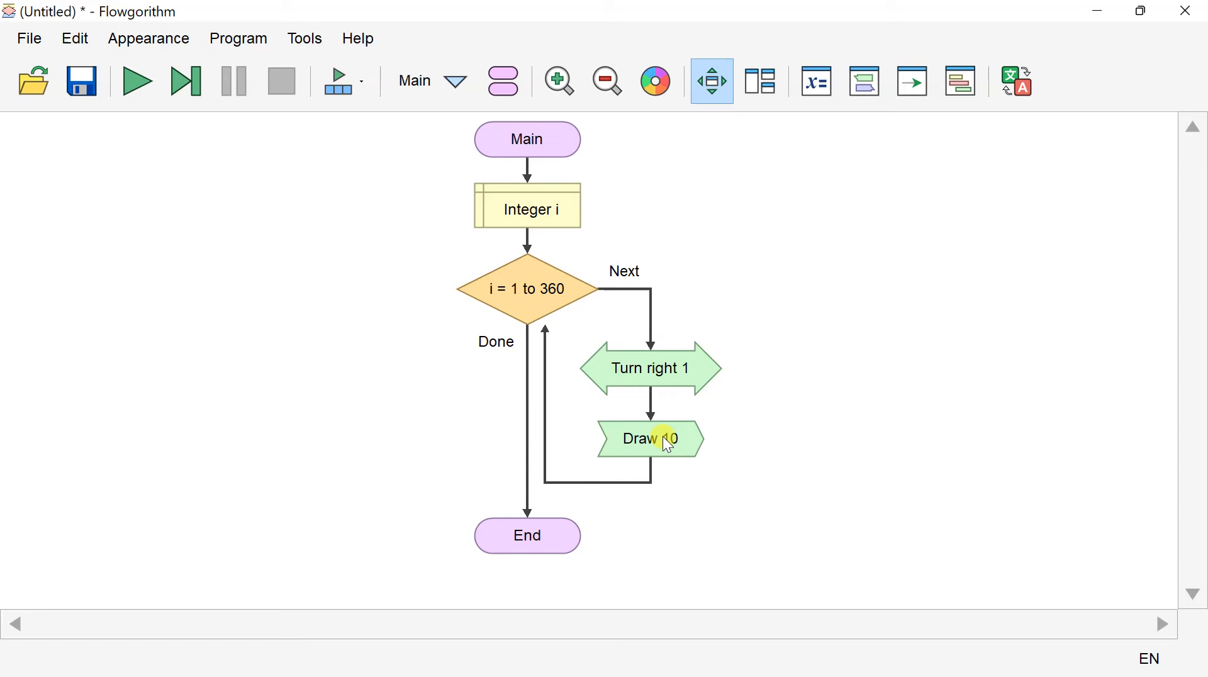
pyautogui.moveTo(831, 368)
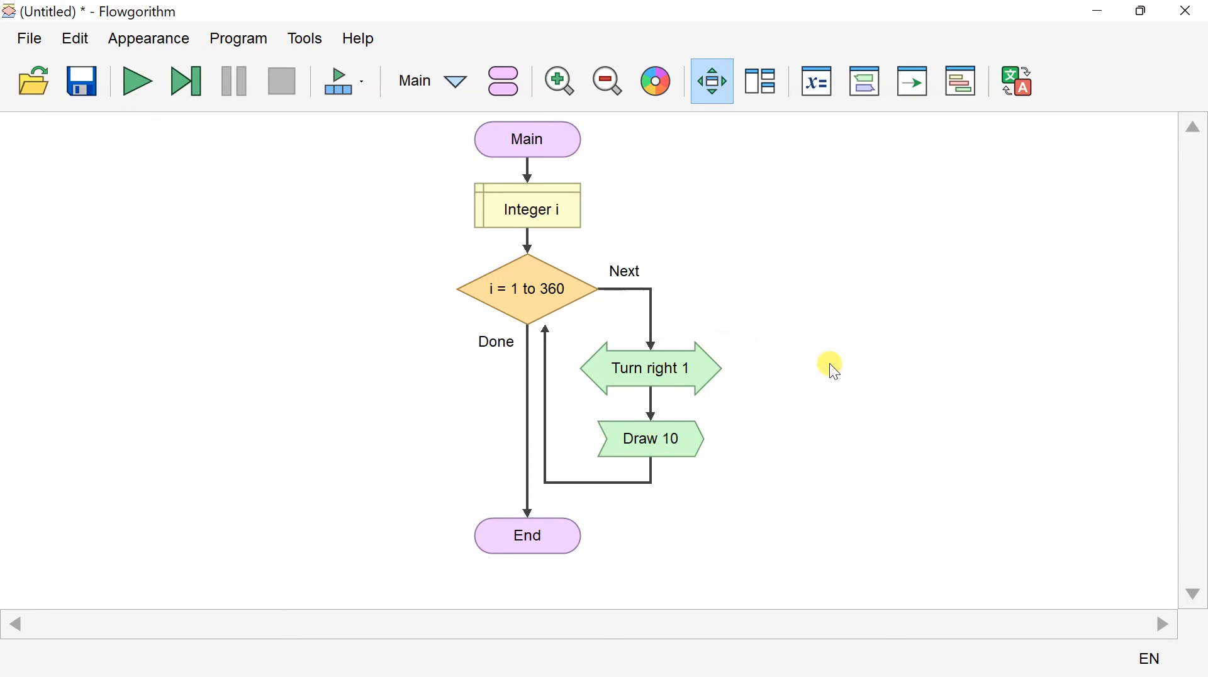
pyautogui.moveTo(817, 373)
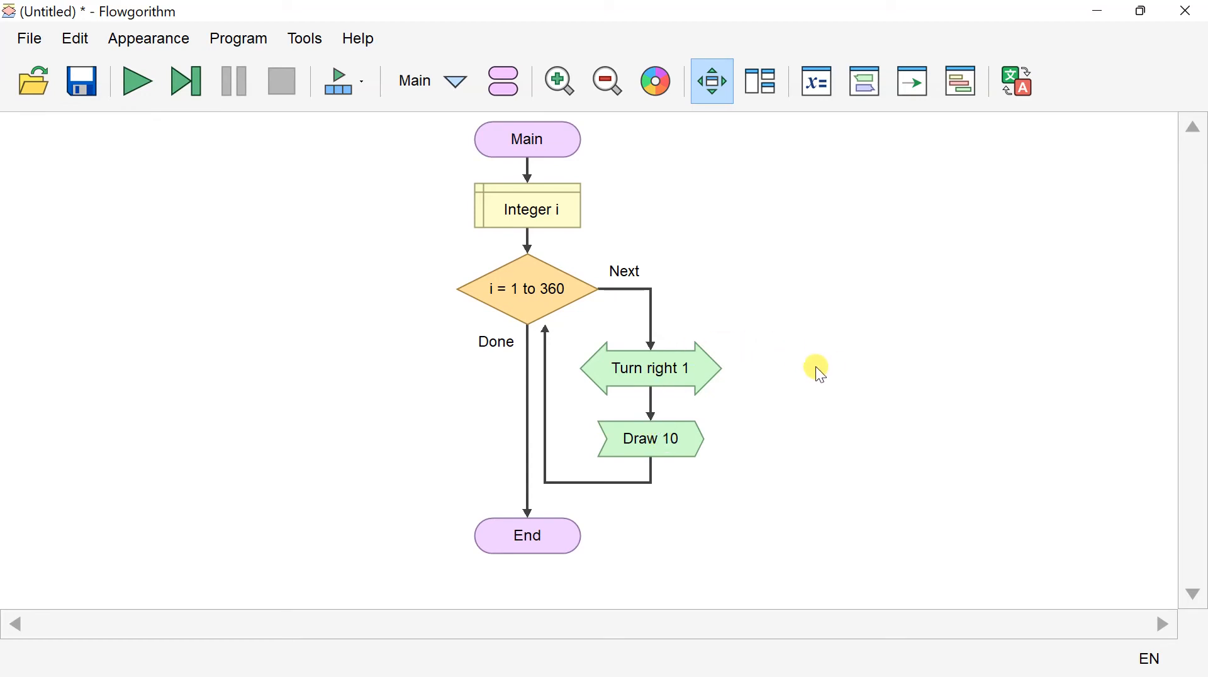
pyautogui.moveTo(246, 246)
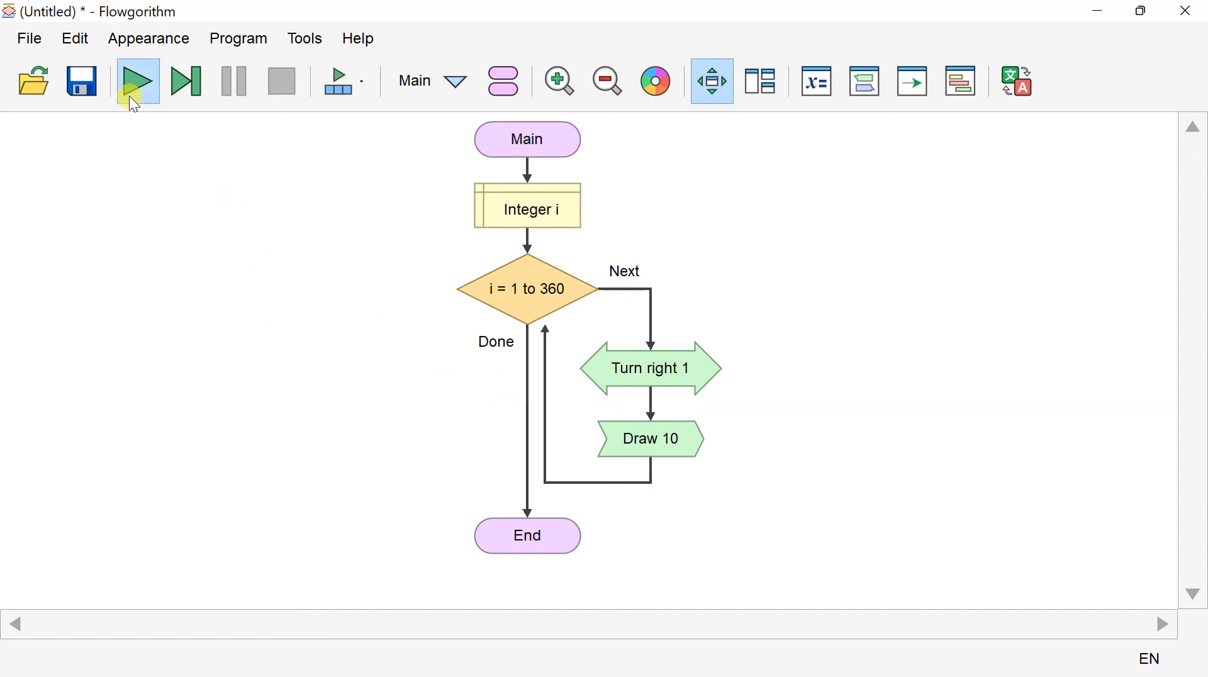
pyautogui.moveTo(140, 95)
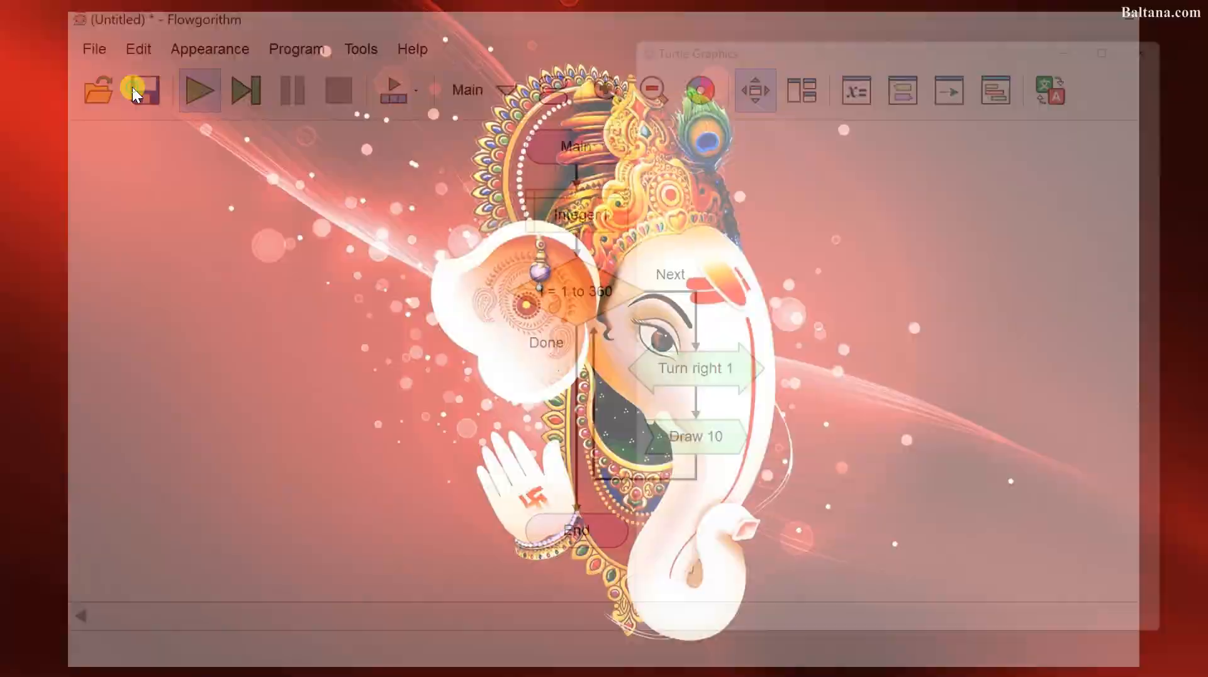
# - Run the flowchart so Turtle Graphics draws the circle
pyautogui.click(199, 90)
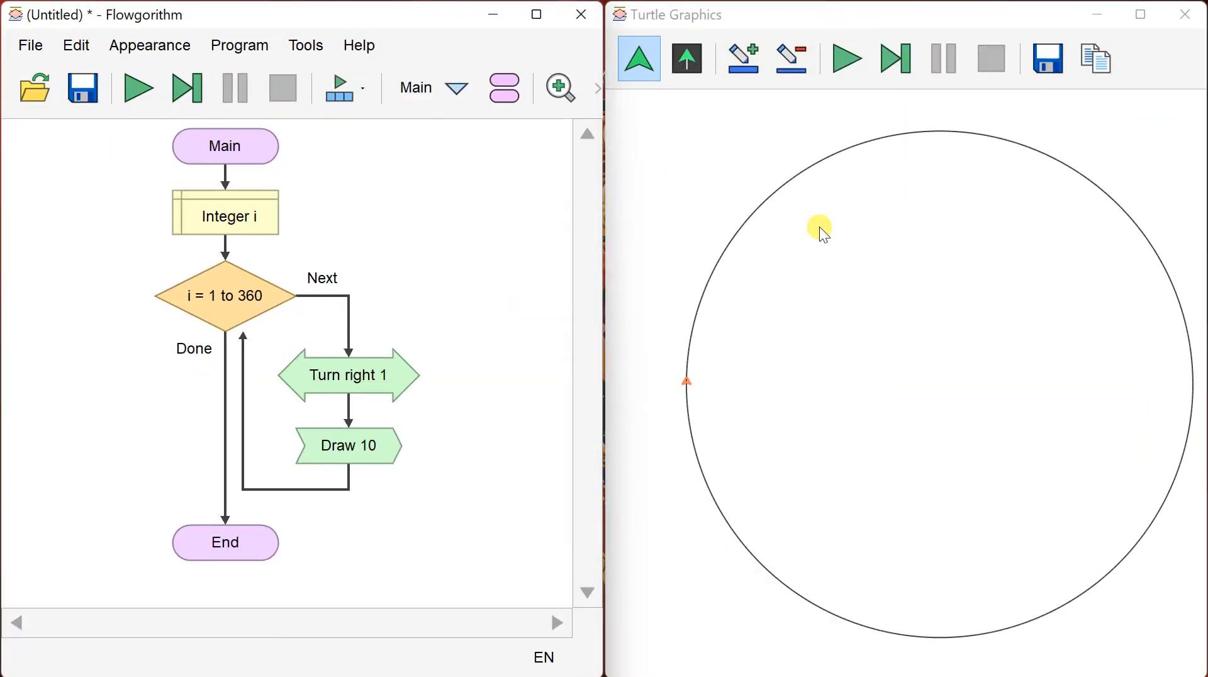
pyautogui.moveTo(1000, 303)
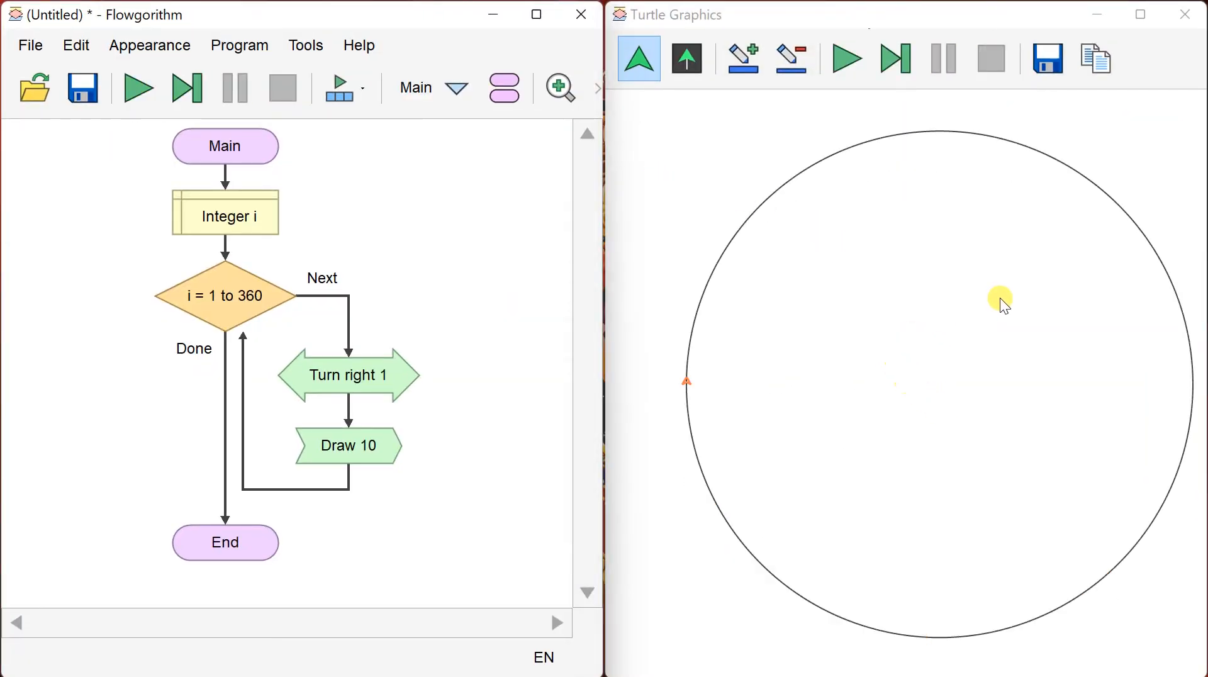
pyautogui.moveTo(993, 300)
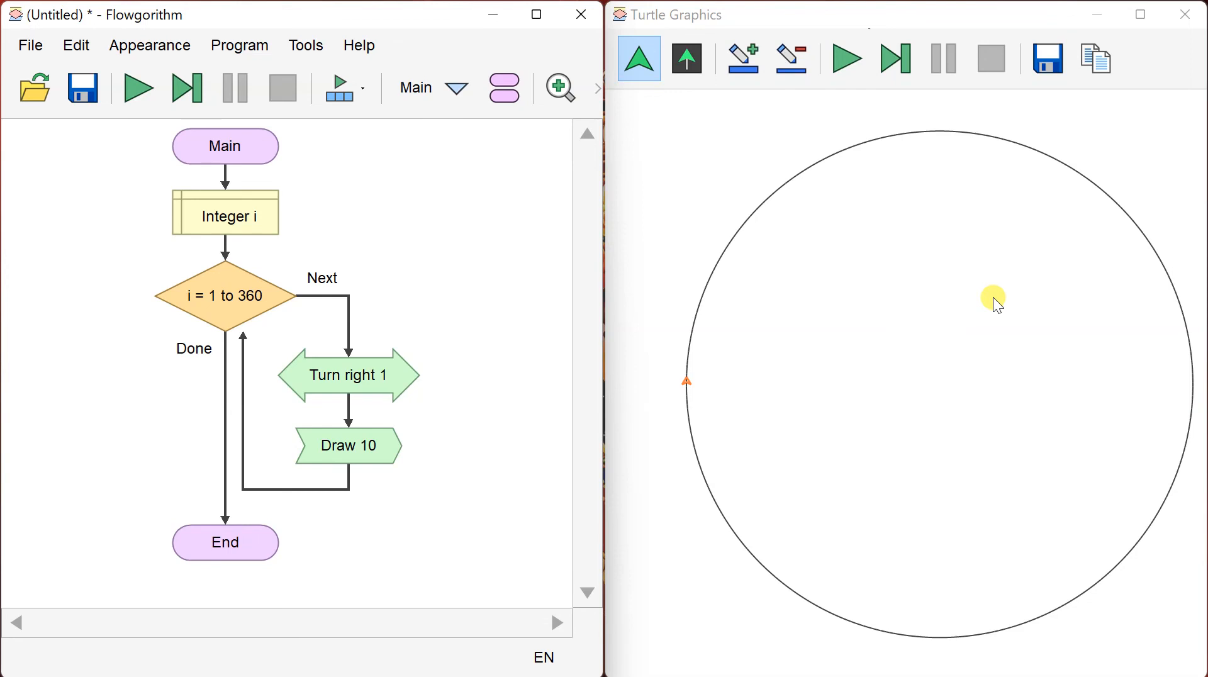
pyautogui.moveTo(466, 371)
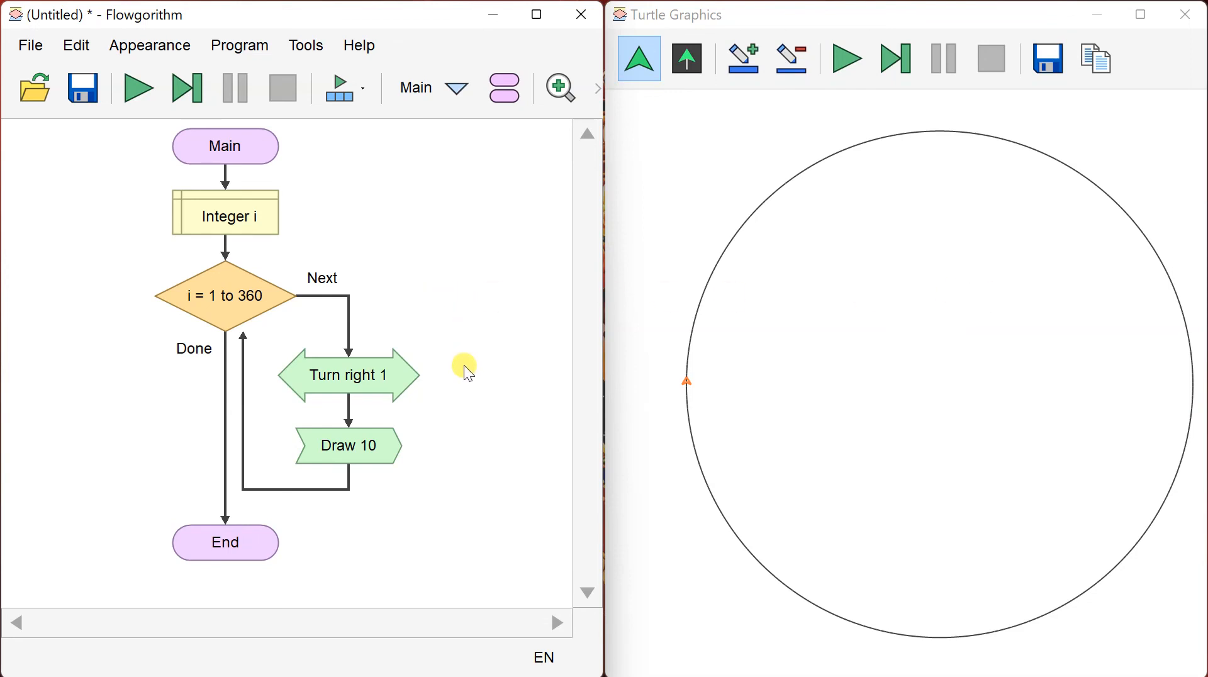